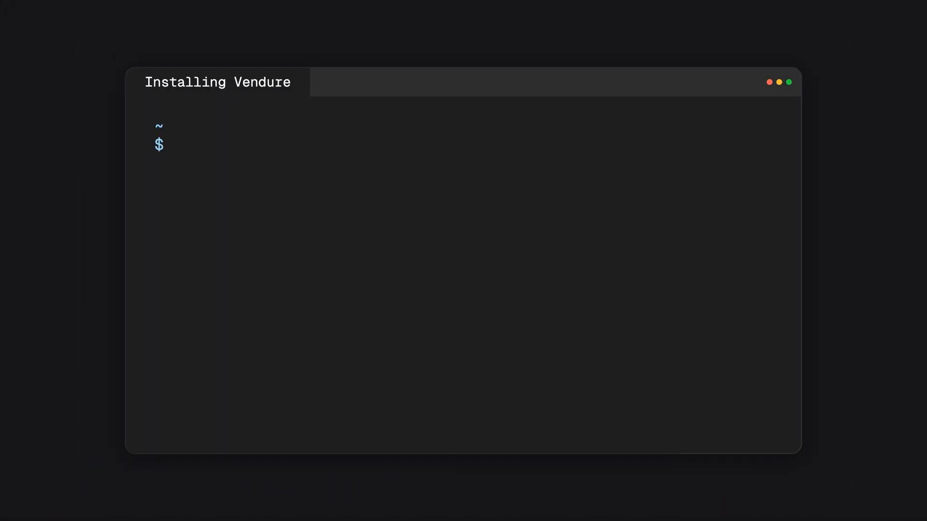
pyautogui.write('npx @vendure/create my-shop')
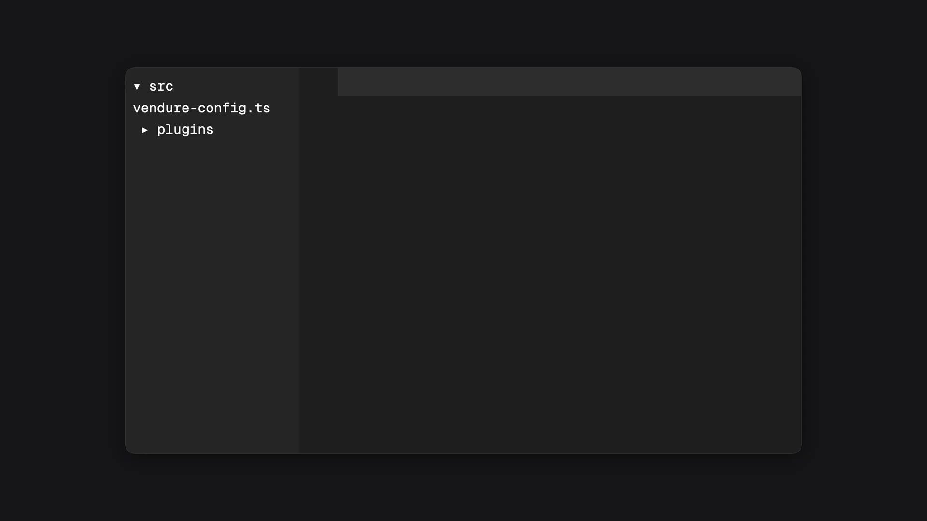
# - In vendure-config.ts, give the ProductVariant barcode custom field type "string"
pyautogui.click(201, 108)
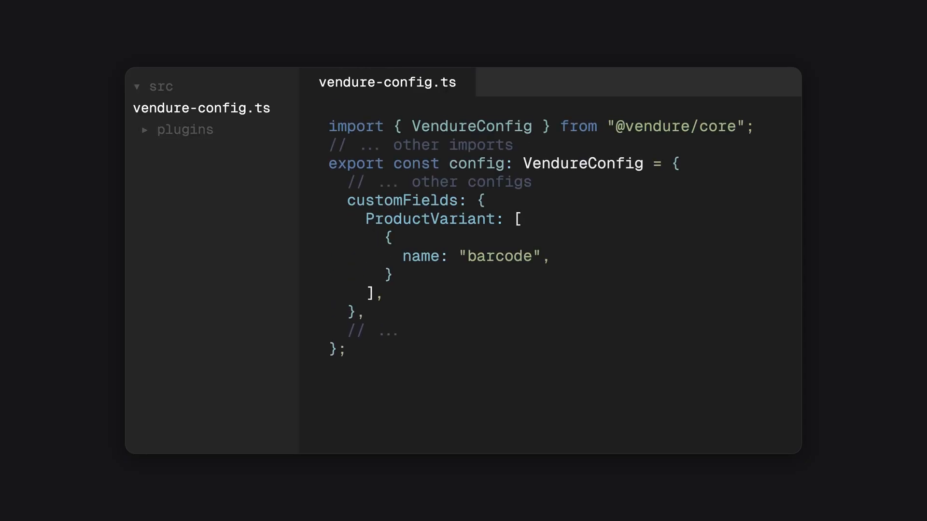
pyautogui.write('type: "string",')
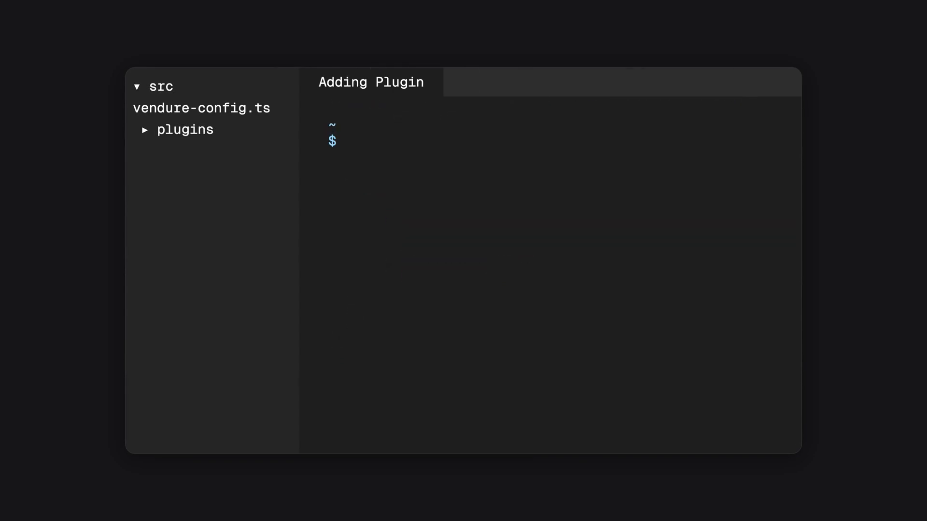
# - Run npx vendure add in the Adding Plugin terminal
pyautogui.write('npx vendure add')
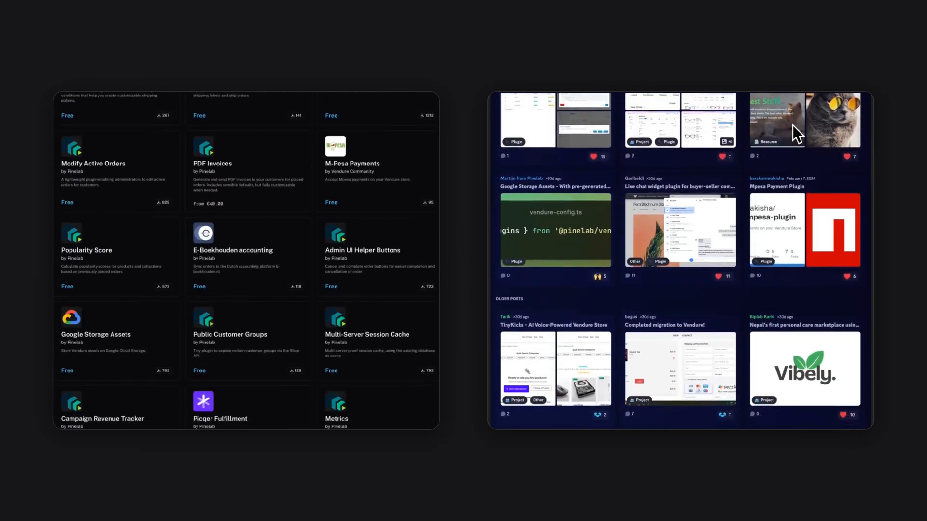
pyautogui.scroll(-3)
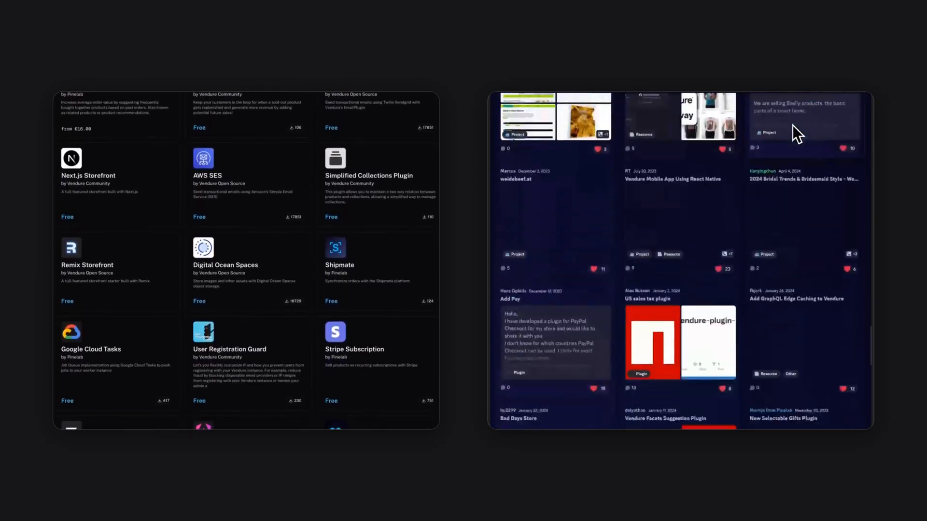
pyautogui.scroll(-3)
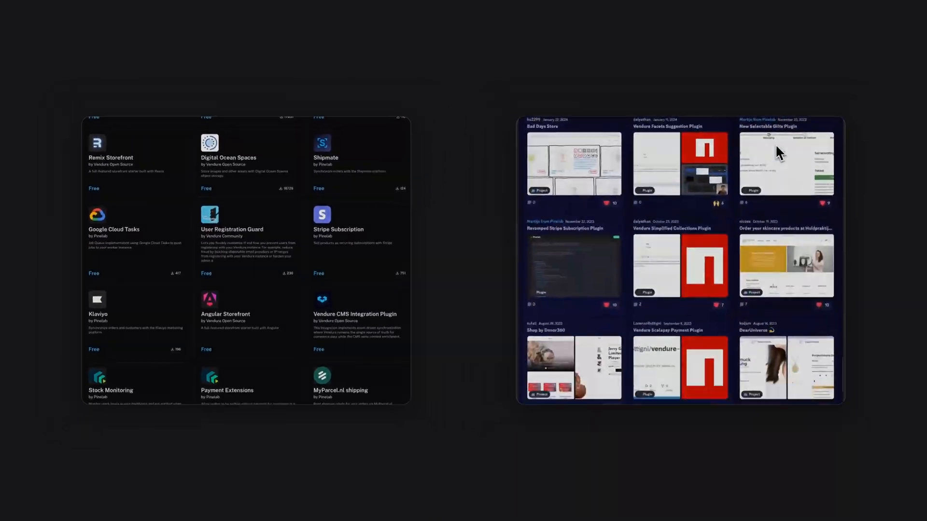